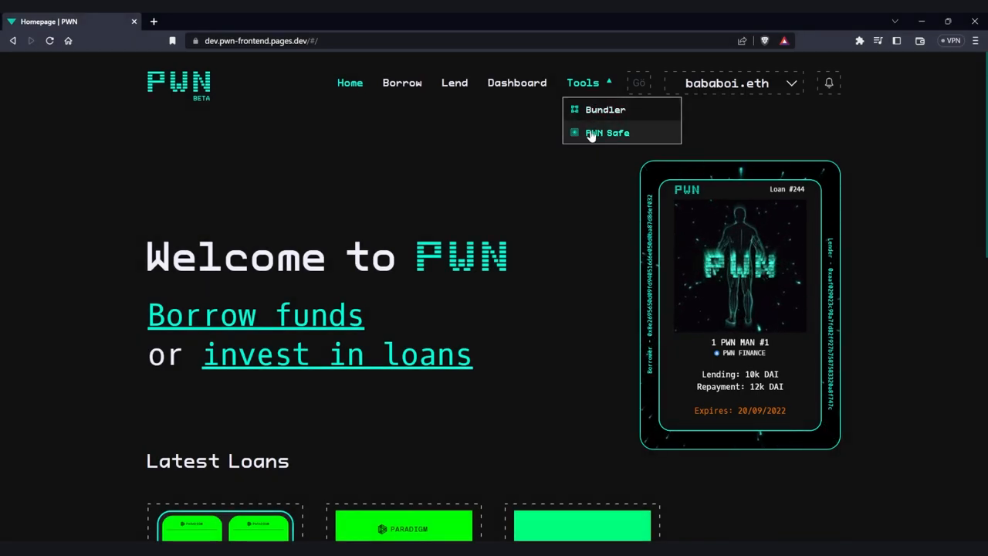
Choose PWN Safe from the Tools menu to reach the safes dashboard
{"action": "left_click", "coordinate": [607, 132]}
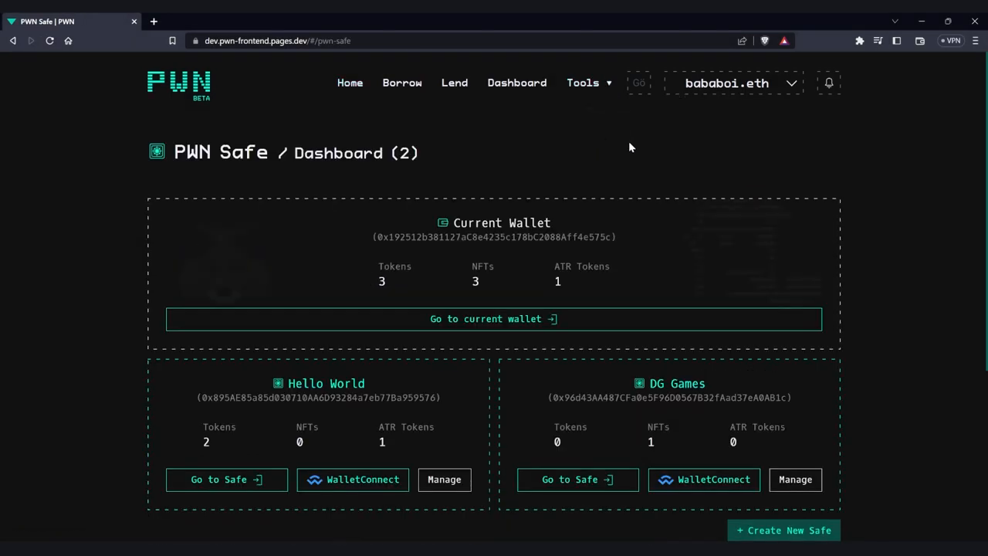
{"action": "mouse_move", "coordinate": [561, 260]}
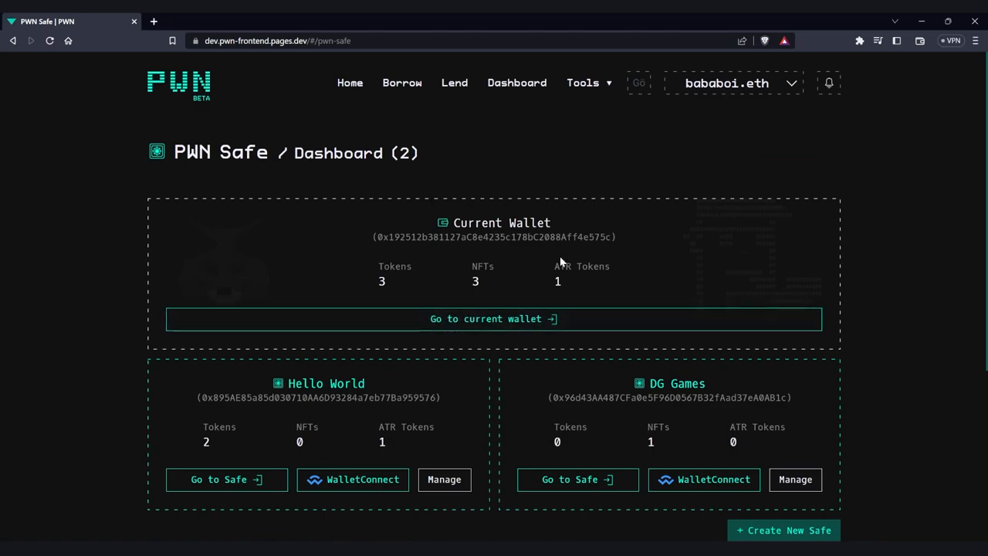
{"action": "mouse_move", "coordinate": [433, 277]}
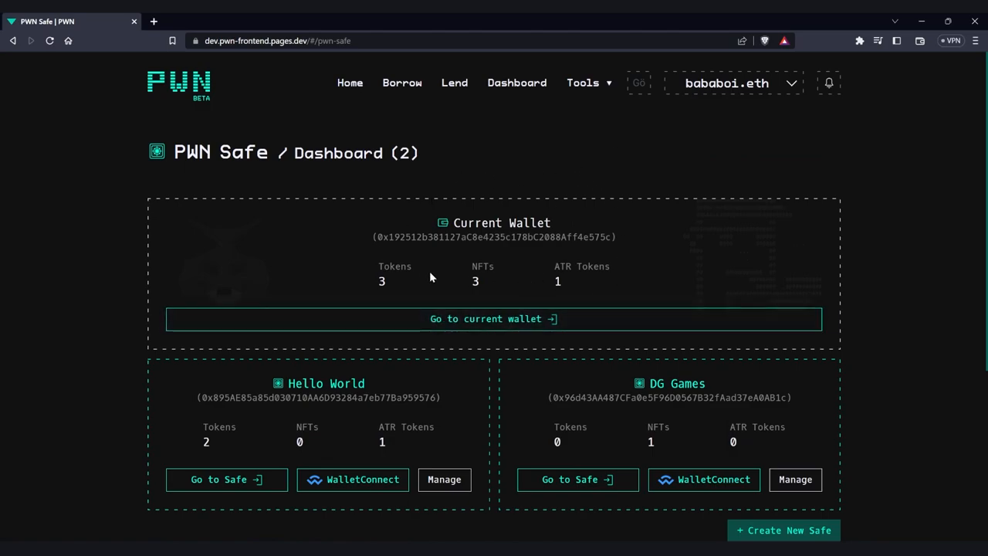
Go to the current wallet and scroll through its three NFTs and three coins
{"action": "left_click", "coordinate": [494, 319]}
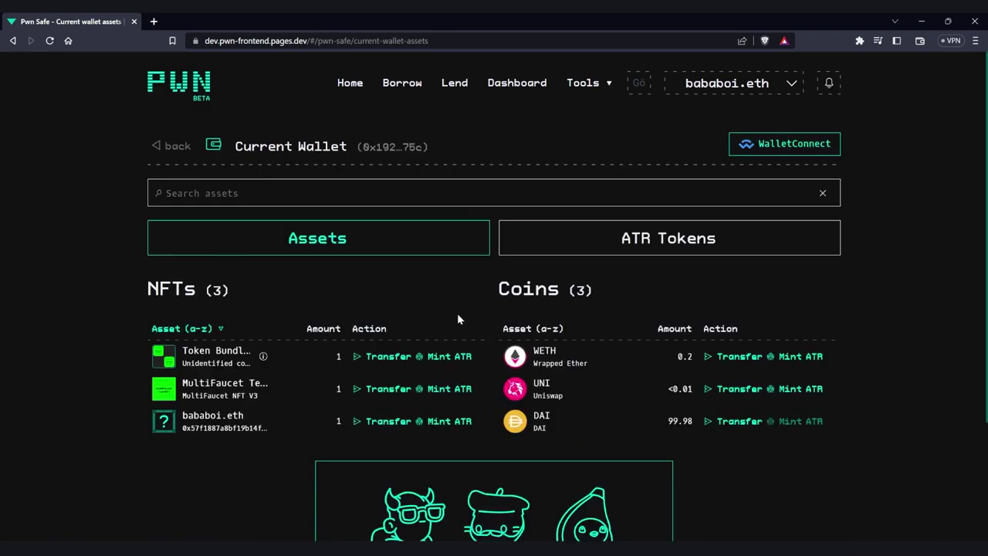
{"action": "mouse_move", "coordinate": [324, 295]}
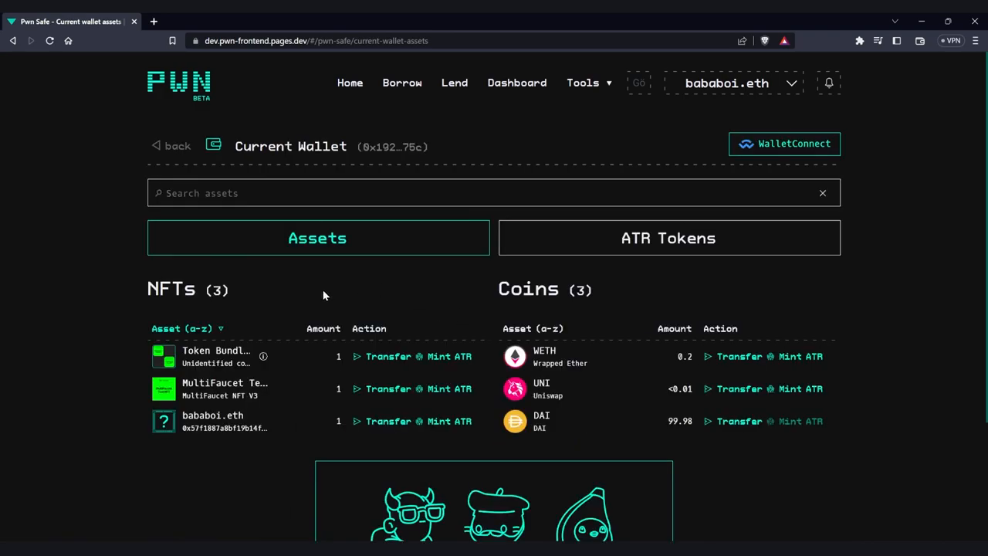
{"action": "mouse_move", "coordinate": [437, 389]}
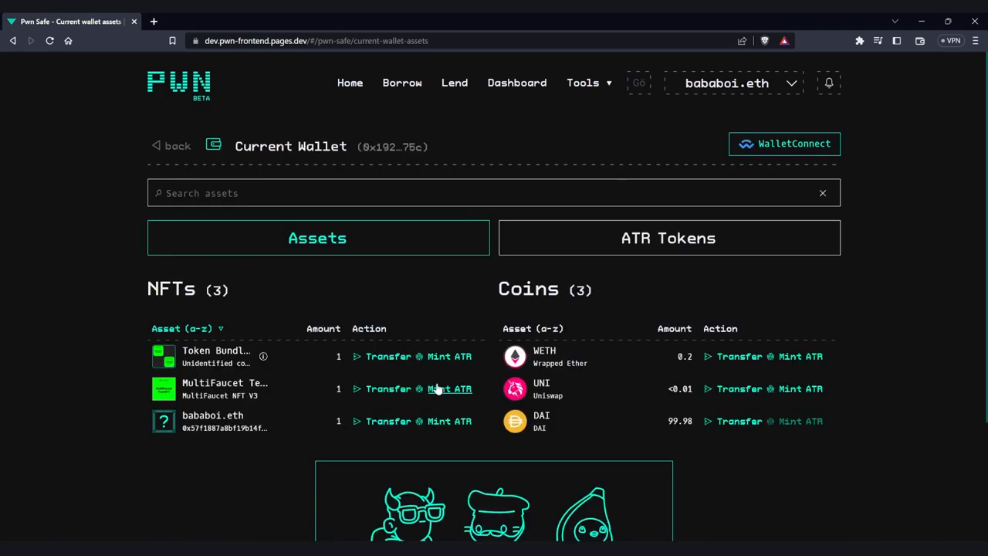
{"action": "mouse_move", "coordinate": [808, 422]}
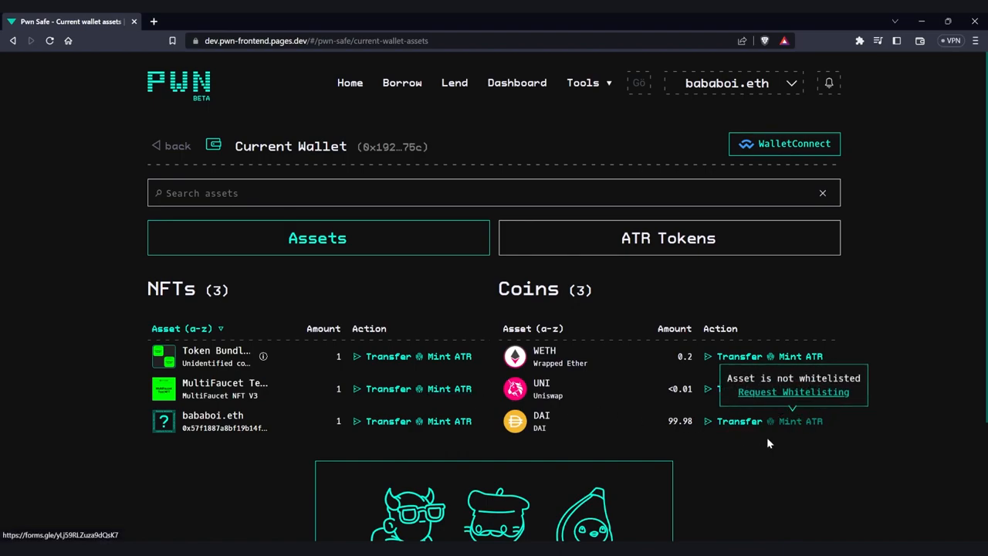
{"action": "scroll", "scroll_direction": "down", "scroll_amount": 3}
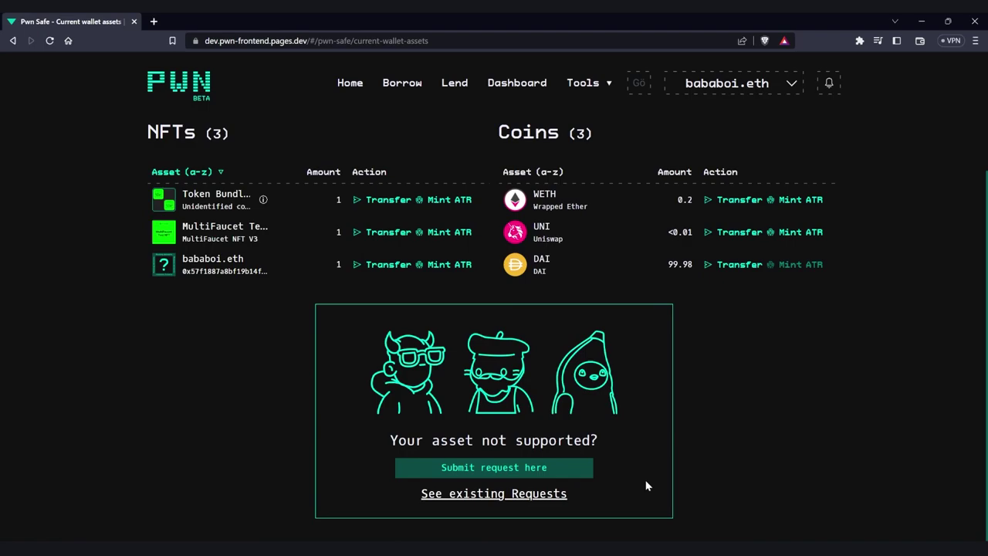
{"action": "mouse_move", "coordinate": [564, 476]}
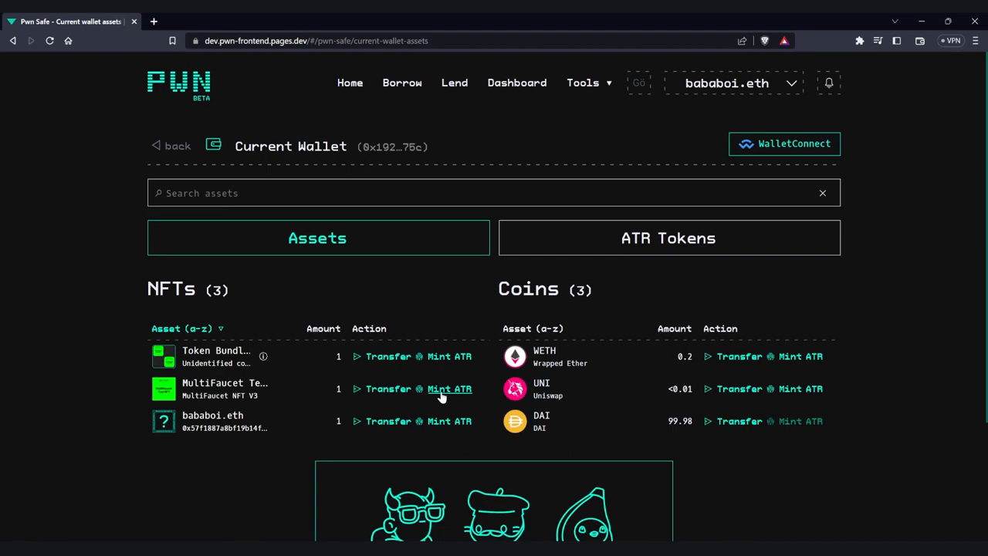
Start Mint ATR for the MultiFaucet NFT, create a new safe, and continue to minting
{"action": "left_click", "coordinate": [449, 388]}
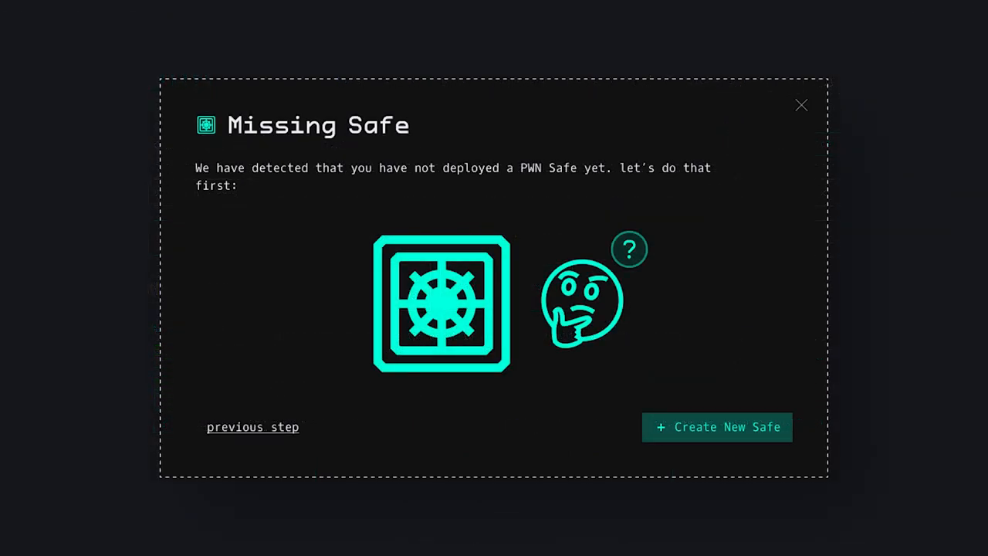
{"action": "left_click", "coordinate": [717, 427]}
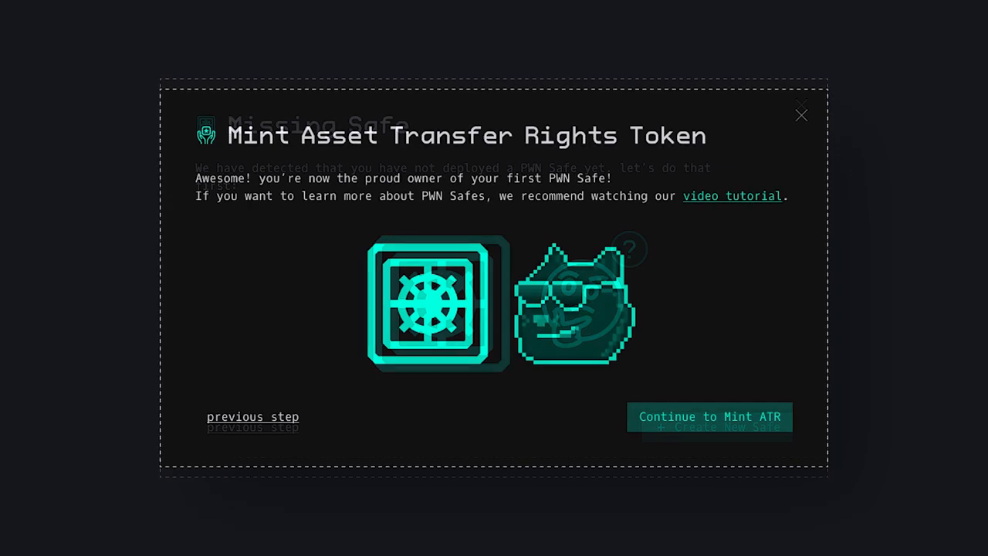
{"action": "left_click", "coordinate": [710, 416]}
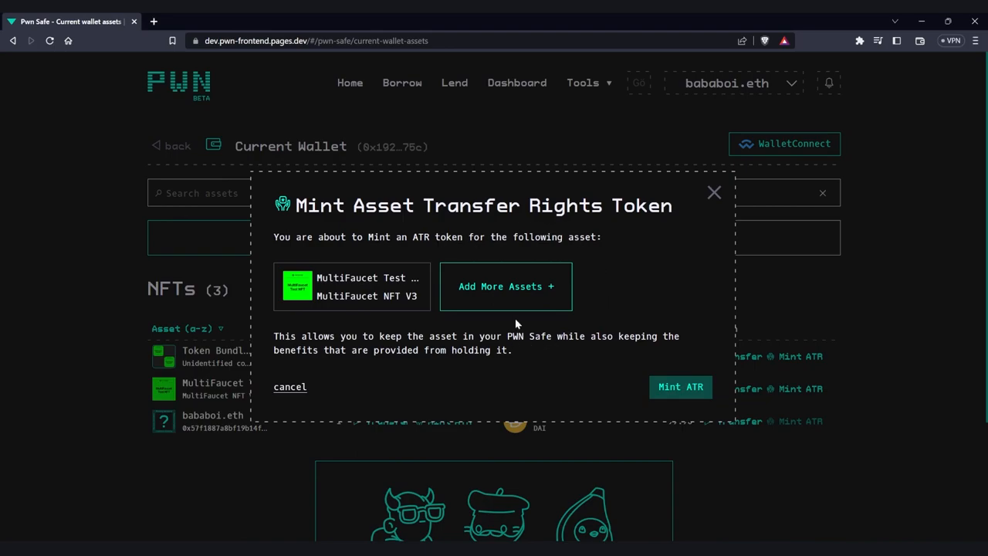
{"action": "mouse_move", "coordinate": [513, 290]}
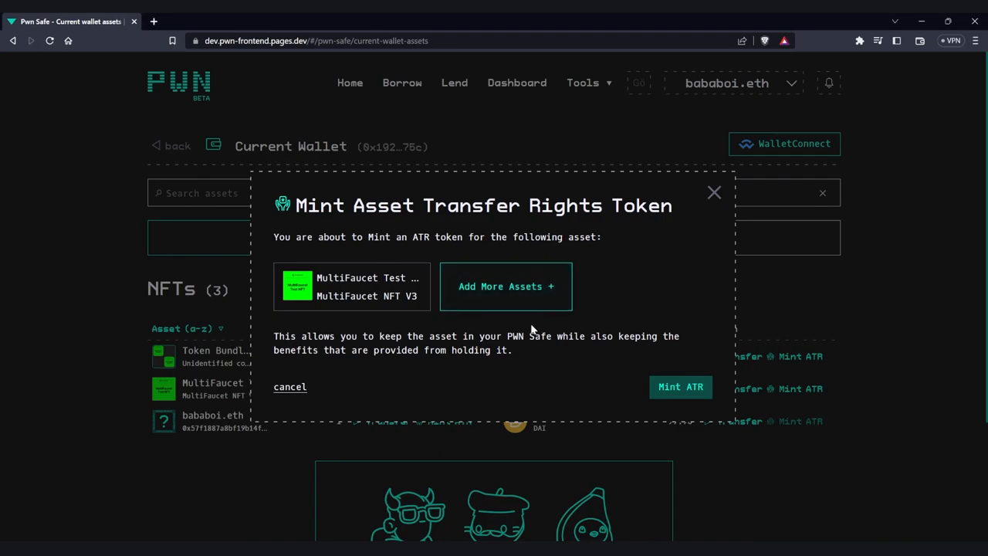
{"action": "mouse_move", "coordinate": [541, 329]}
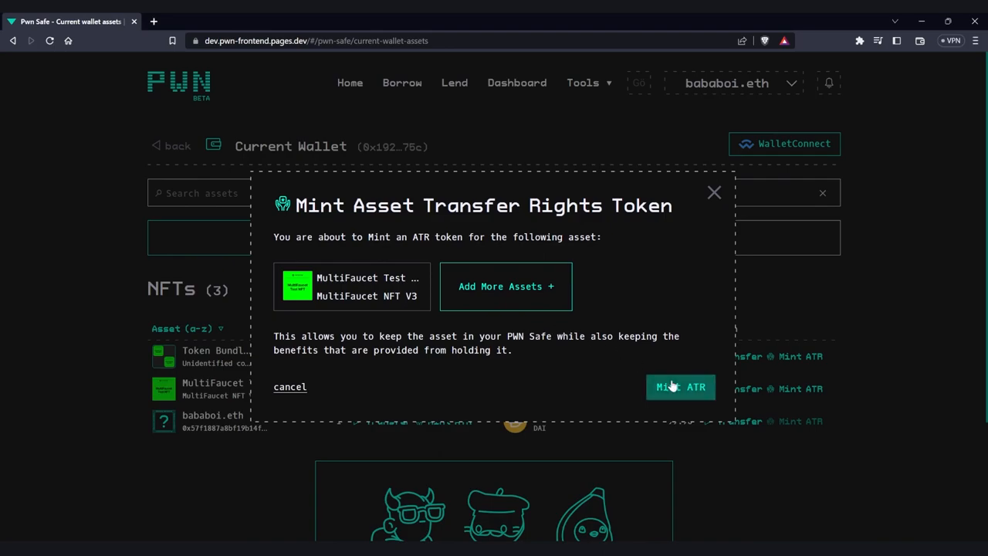
Confirm Mint ATR, select the Hello World safe, and start the NFT transfer
{"action": "left_click", "coordinate": [681, 387]}
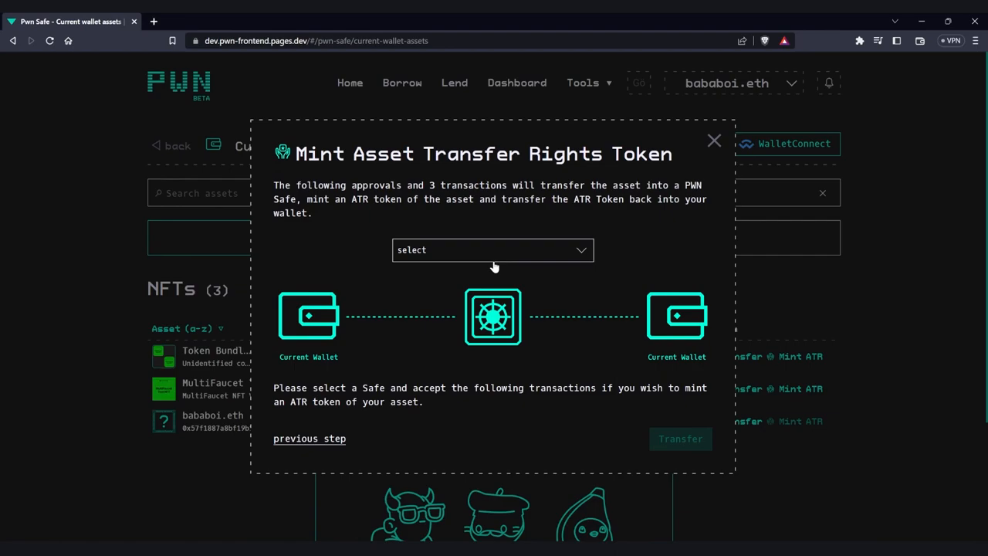
{"action": "left_click", "coordinate": [492, 249]}
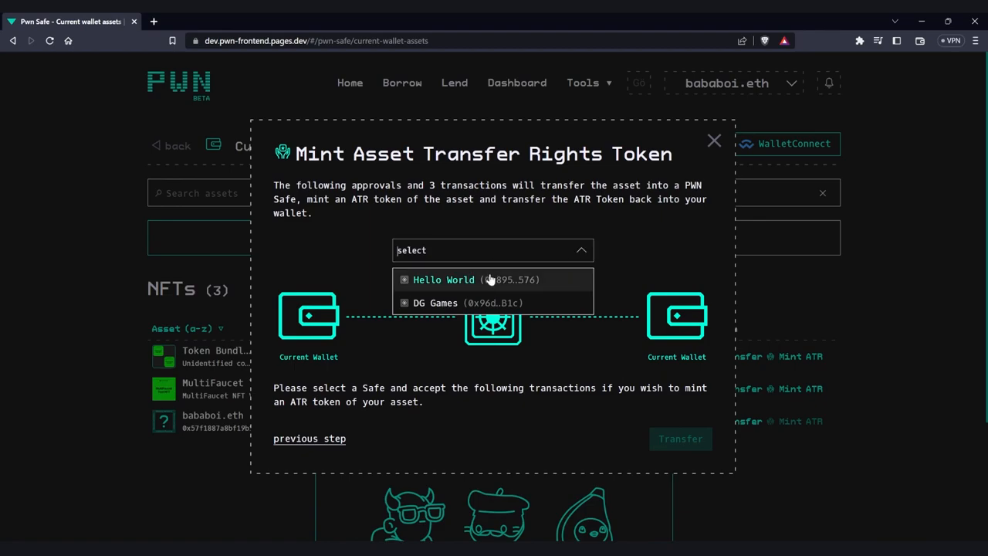
{"action": "left_click", "coordinate": [444, 279]}
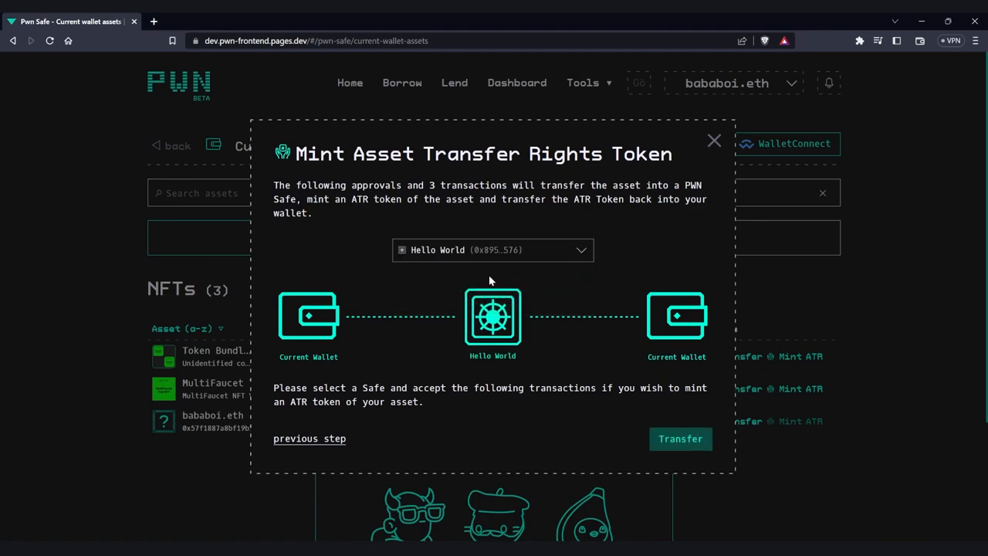
{"action": "mouse_move", "coordinate": [467, 347]}
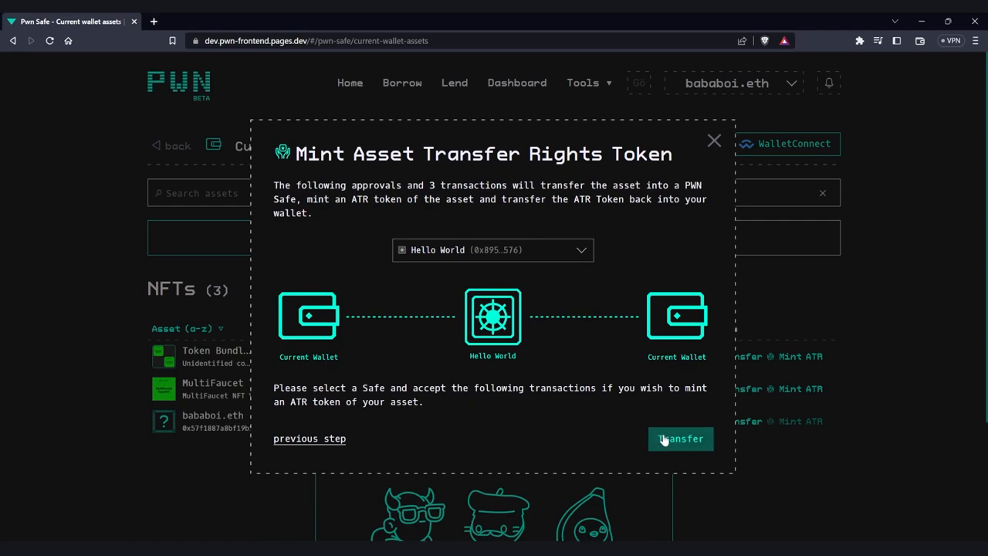
{"action": "left_click", "coordinate": [681, 438]}
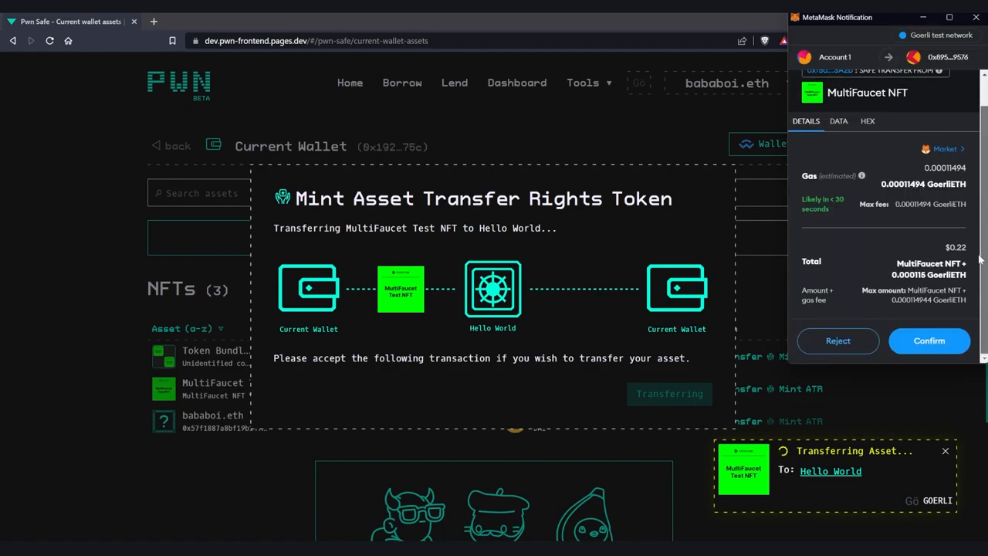
Confirm the three MetaMask transactions: transfer into Hello World, mint ATR #184, return token
{"action": "left_click", "coordinate": [929, 340]}
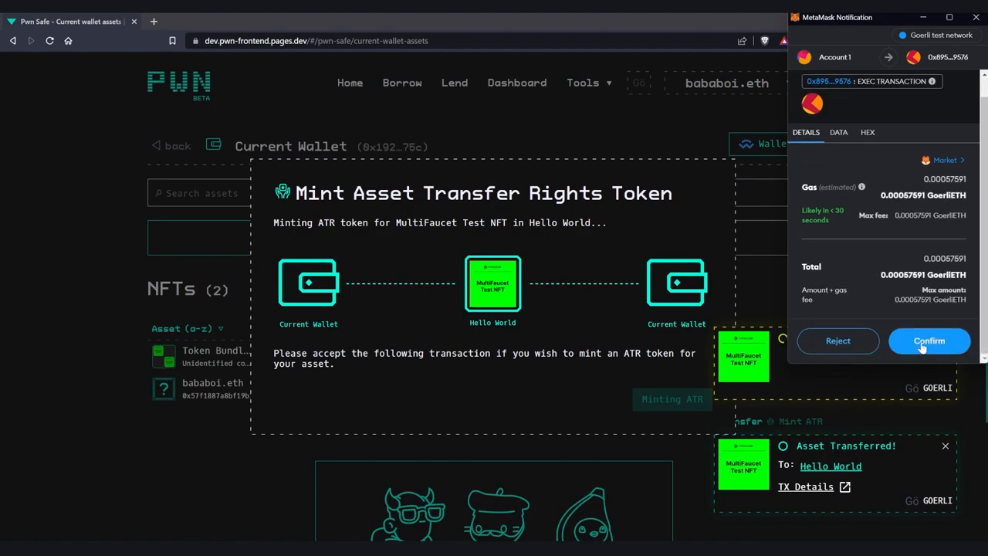
{"action": "left_click", "coordinate": [929, 341]}
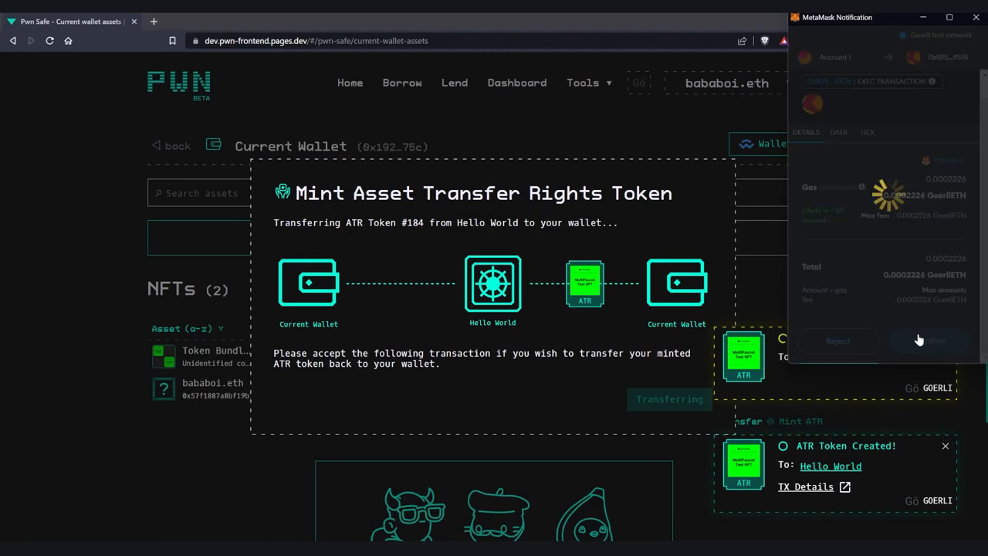
{"action": "left_click", "coordinate": [930, 341]}
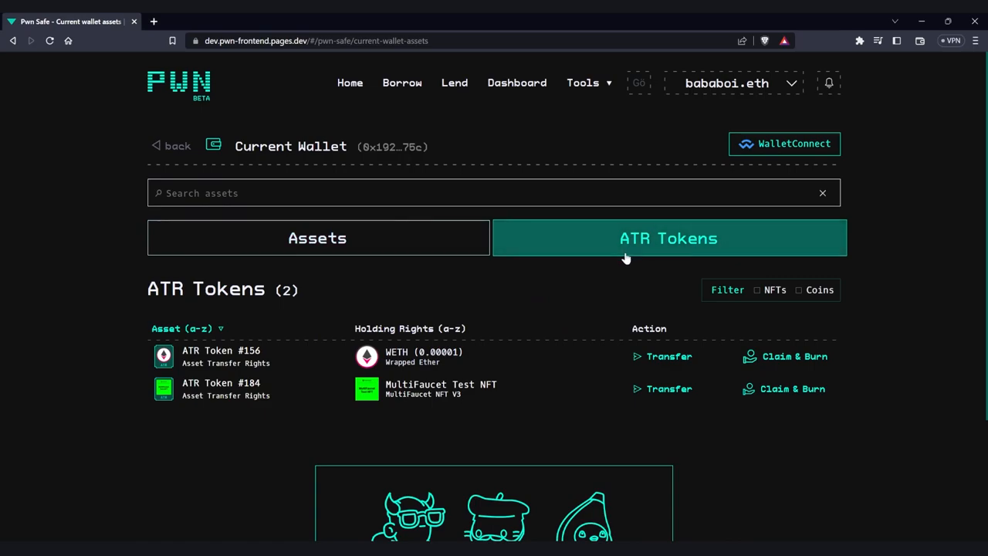
{"action": "mouse_move", "coordinate": [179, 400]}
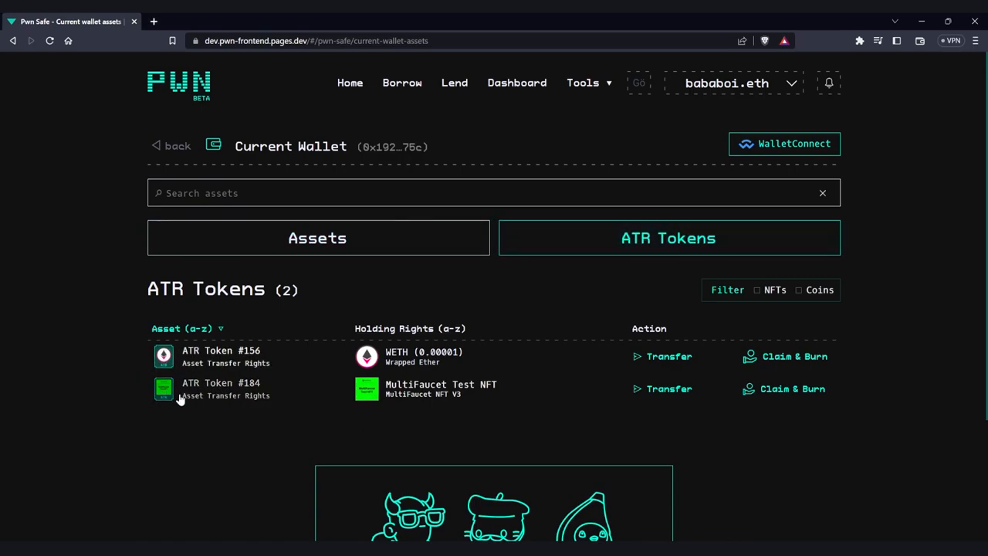
{"action": "mouse_move", "coordinate": [219, 404]}
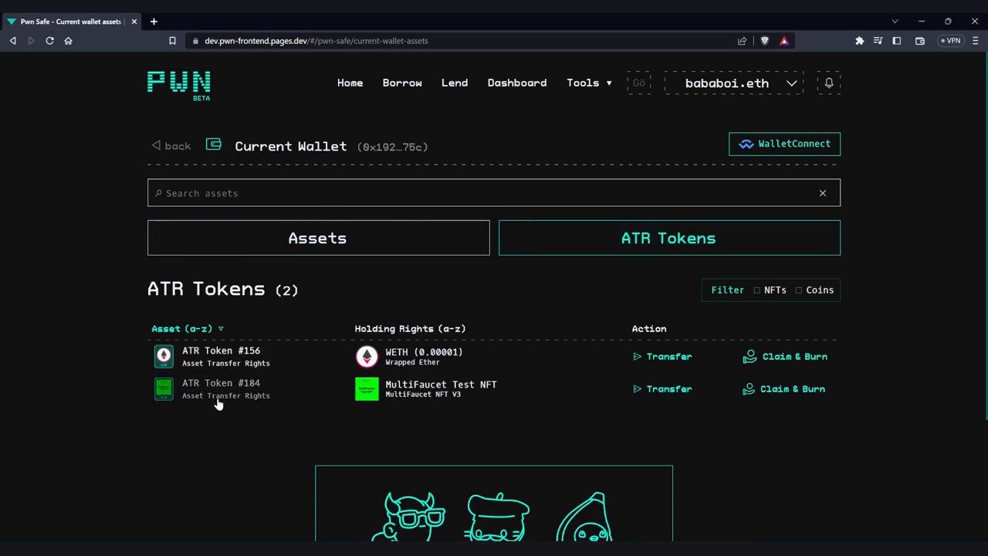
Use ATR Token #184 as collateral for a 500 DAI, 30-day loan and accept terms
{"action": "left_click", "coordinate": [516, 83]}
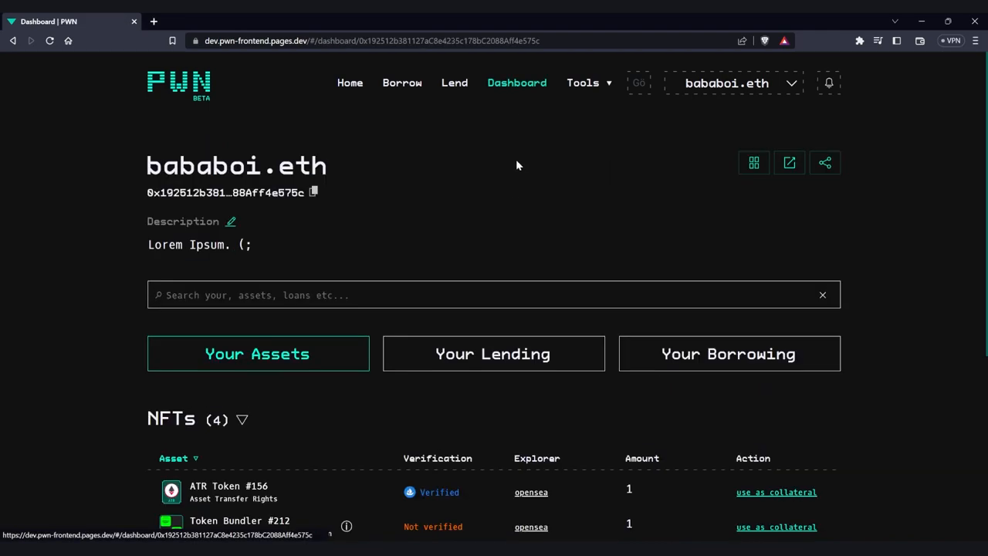
{"action": "scroll", "scroll_direction": "down", "scroll_amount": 3}
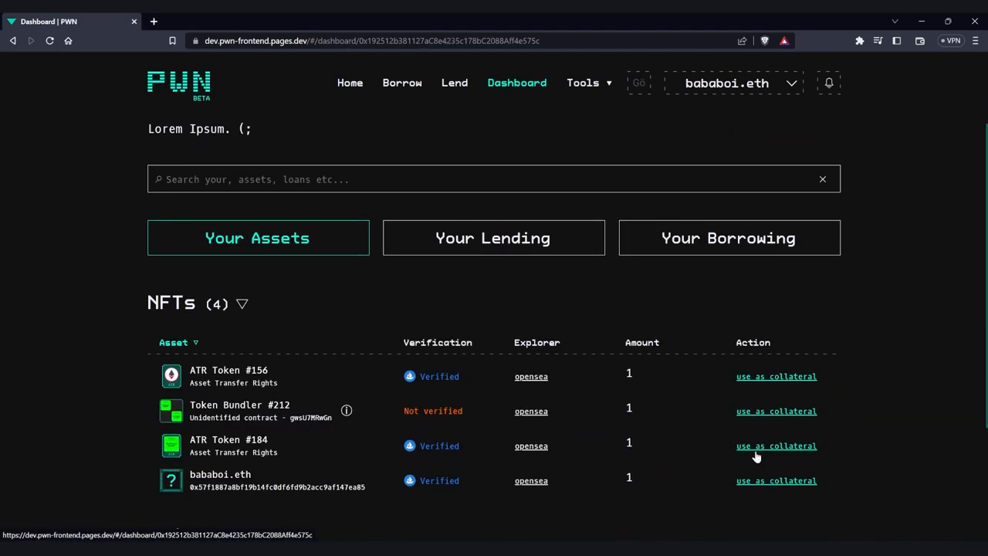
{"action": "left_click", "coordinate": [403, 83]}
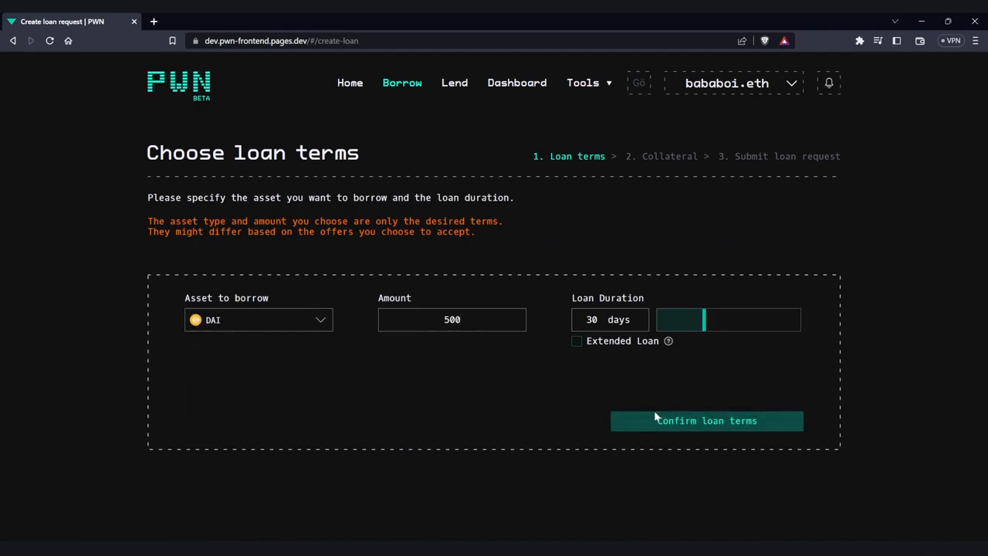
{"action": "left_click", "coordinate": [707, 421]}
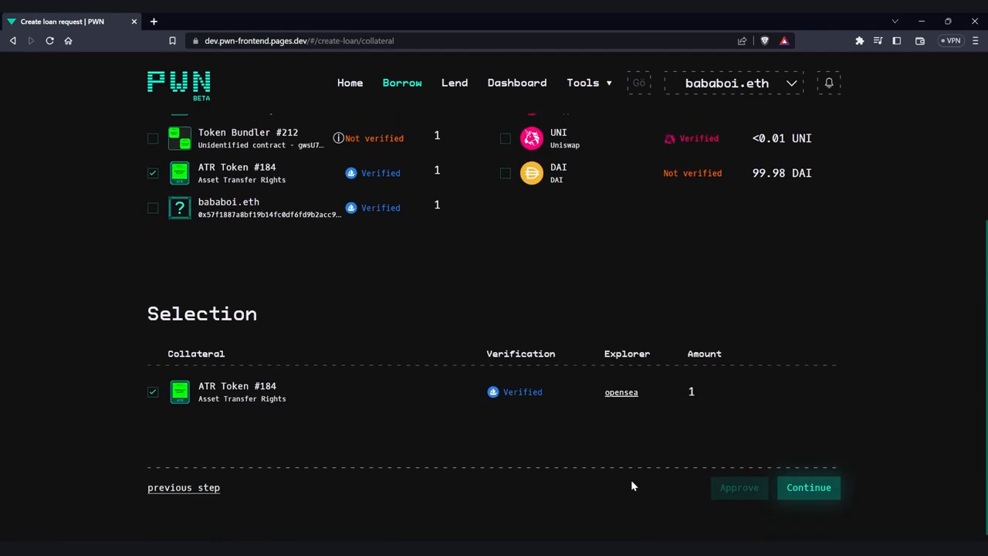
{"action": "left_click", "coordinate": [808, 487]}
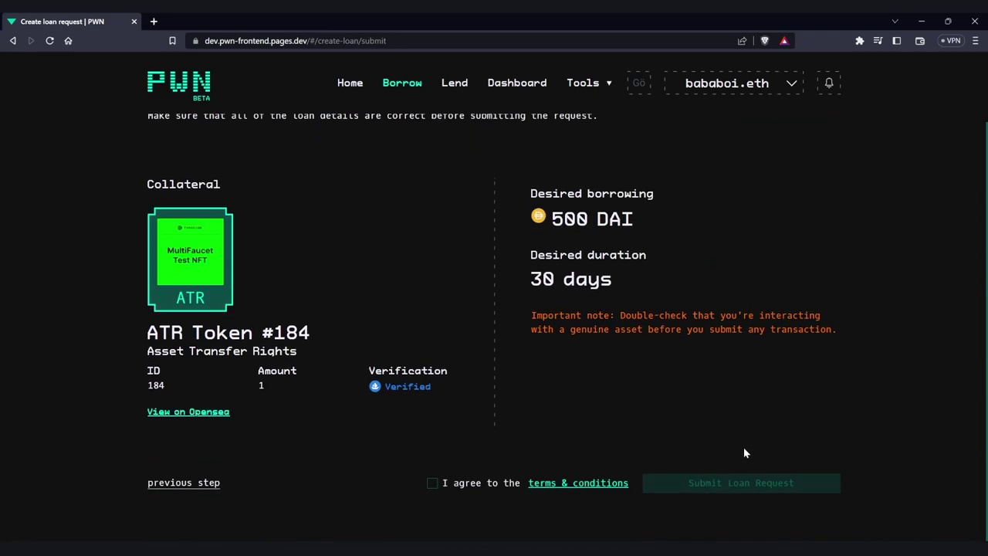
{"action": "left_click", "coordinate": [742, 482]}
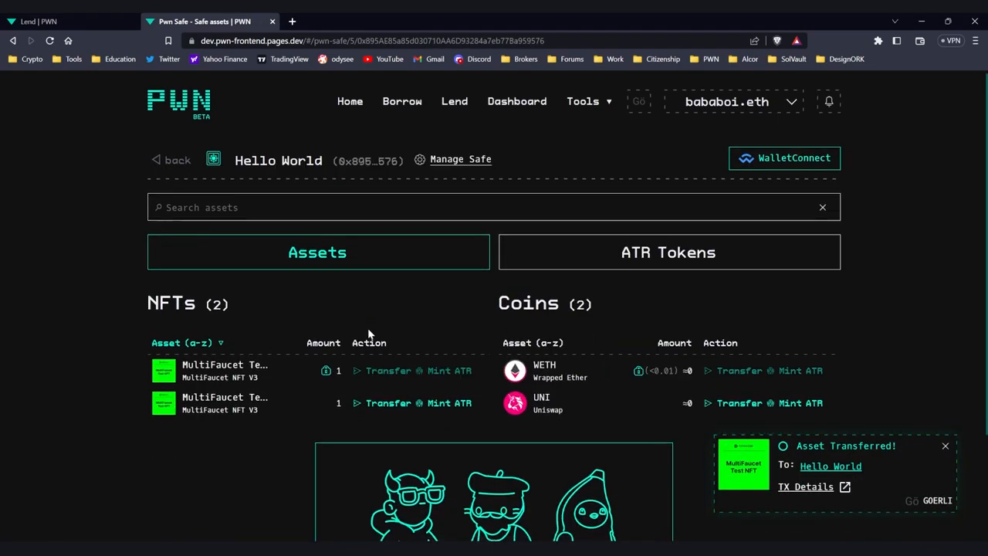
Click Mint ATR on a MultiFaucet NFT row in Hello World's assets
{"action": "left_click", "coordinate": [450, 371]}
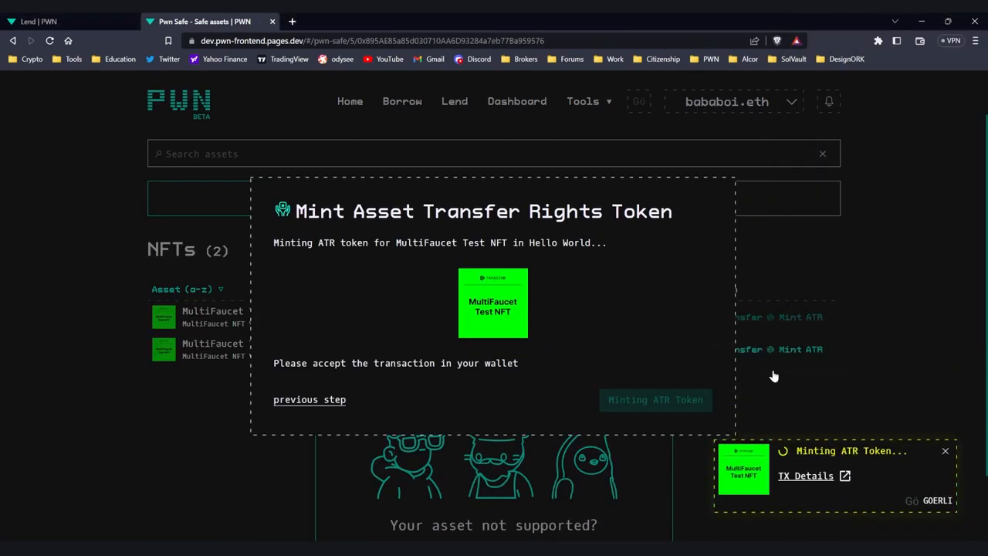